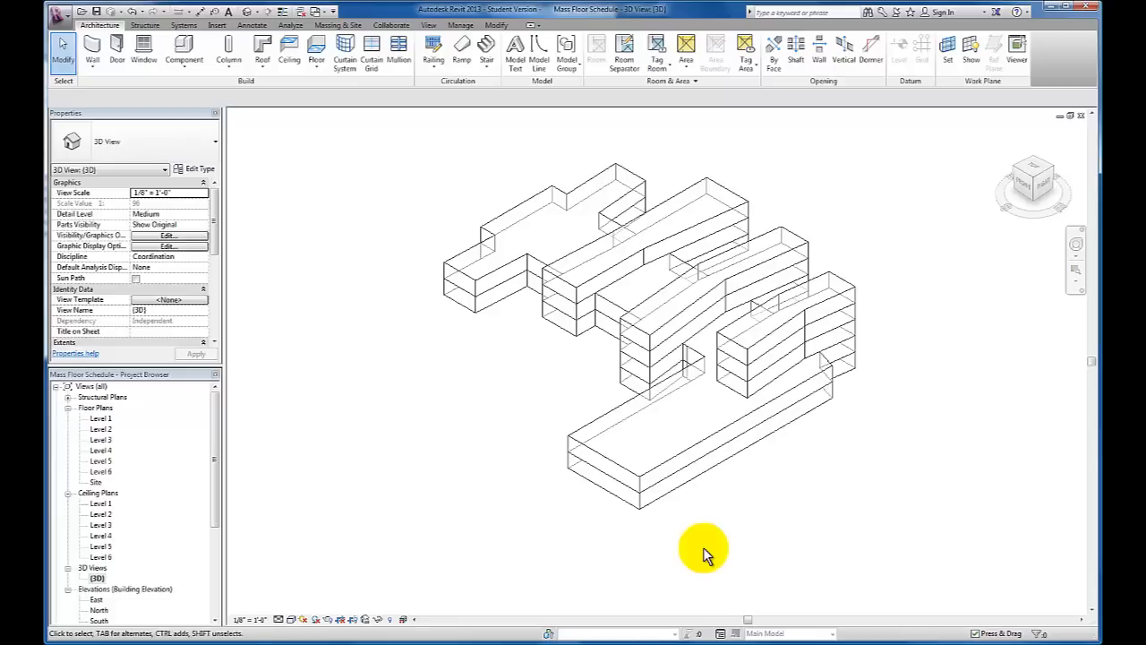
mouse_move(466, 358)
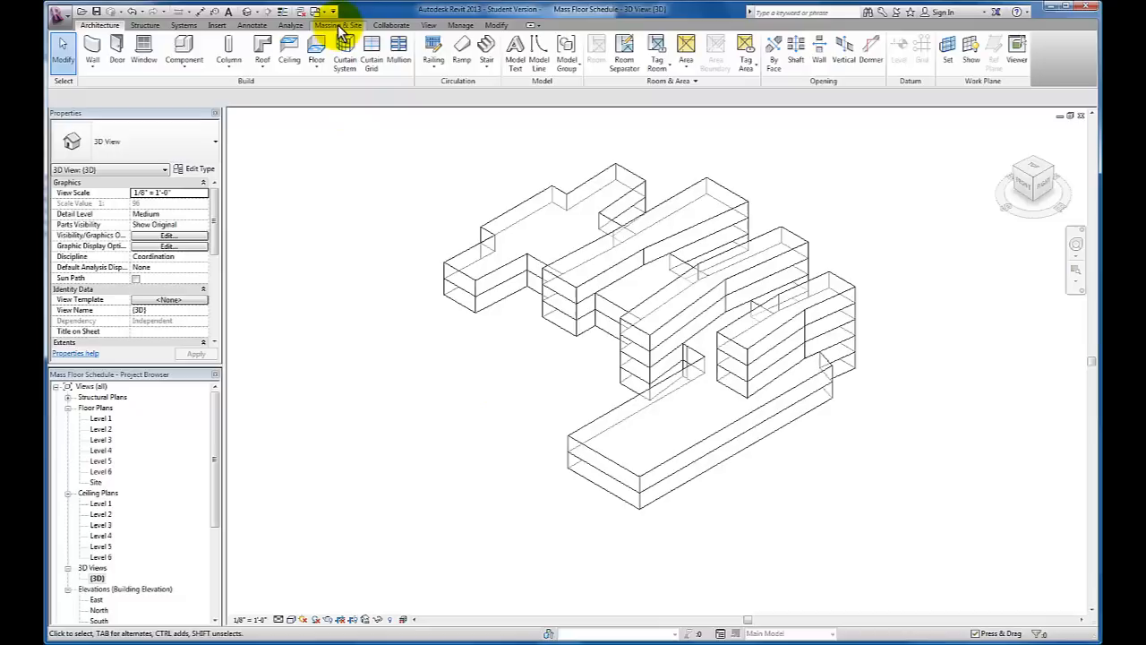
Switch to the Massing & Site tools to inspect the floor-divided building masses
click(338, 24)
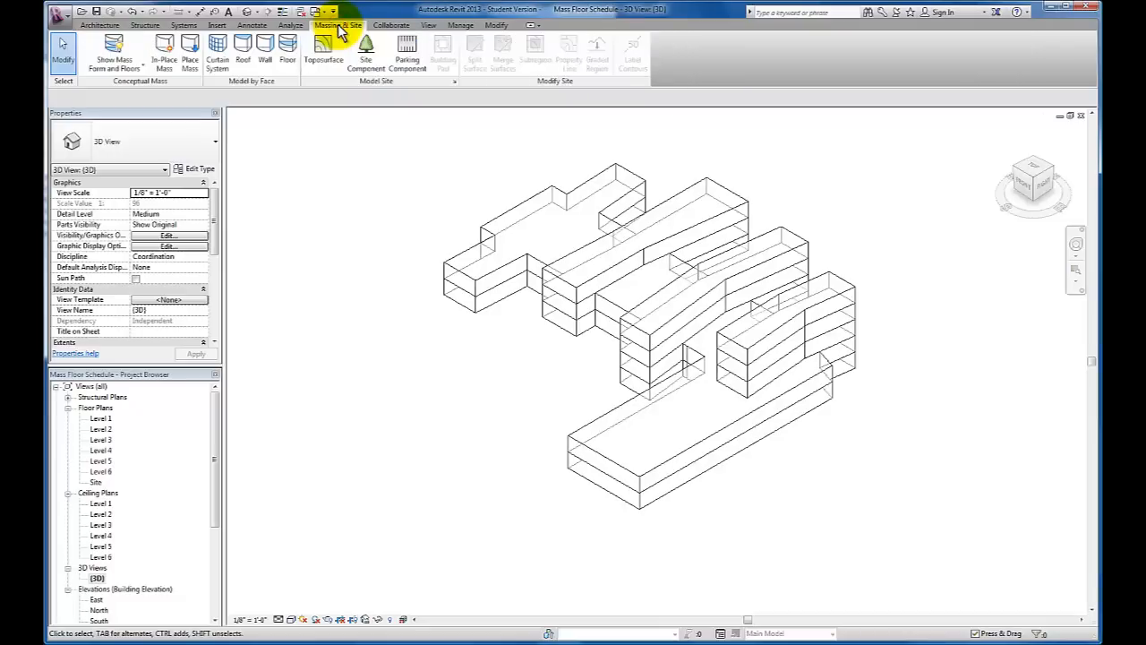
mouse_move(274, 87)
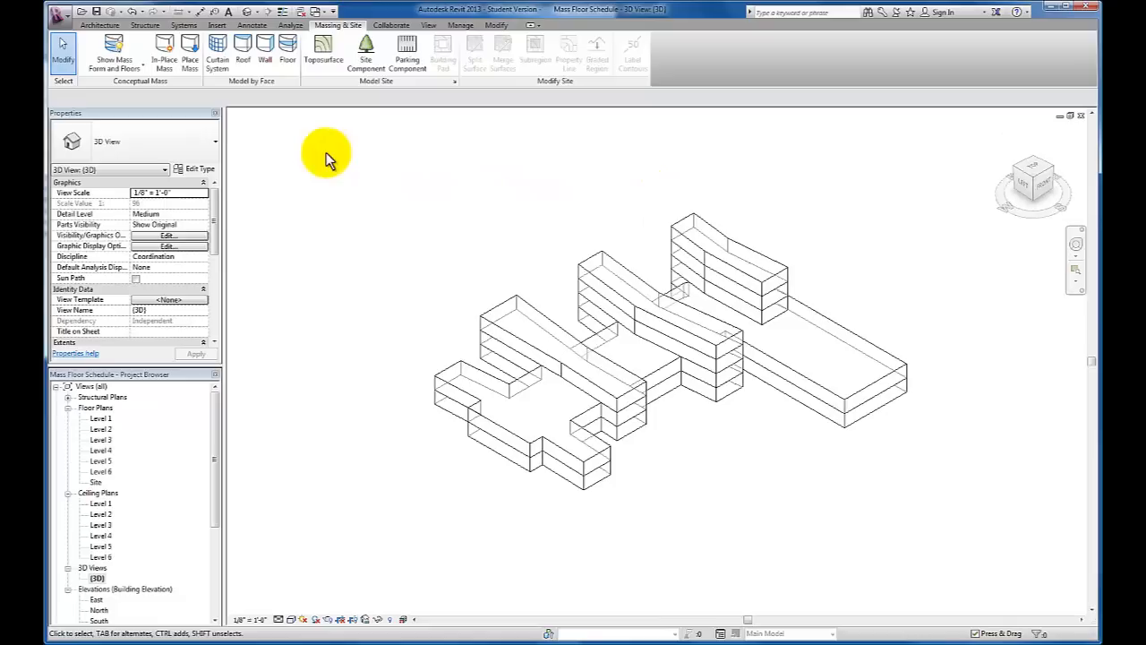
mouse_move(302, 160)
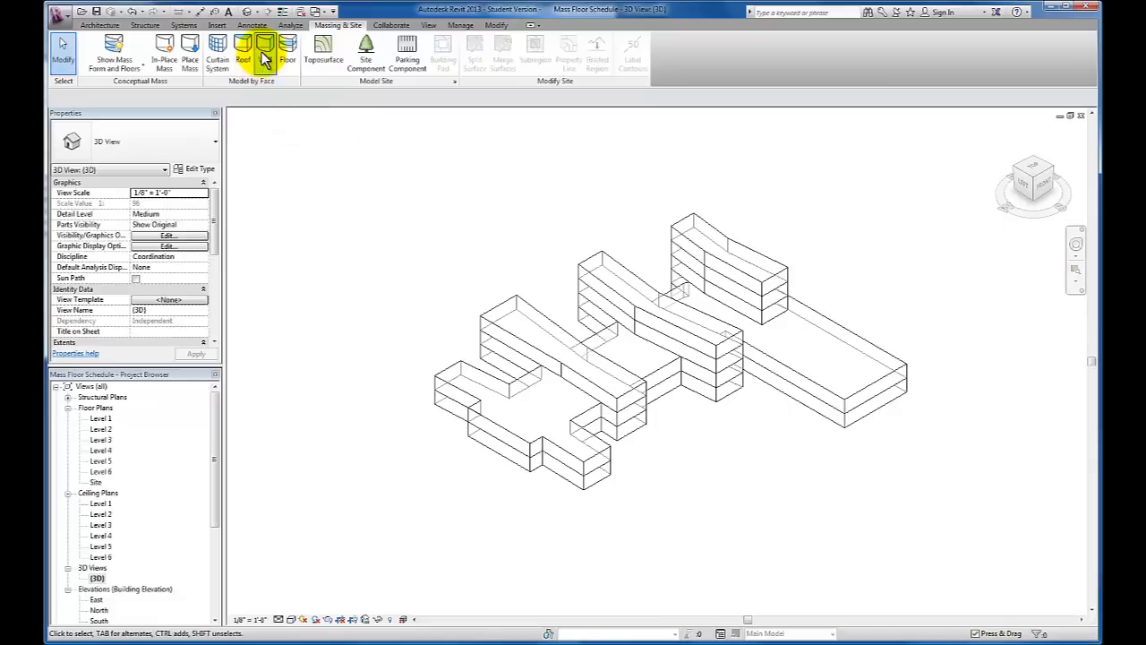
mouse_move(287, 54)
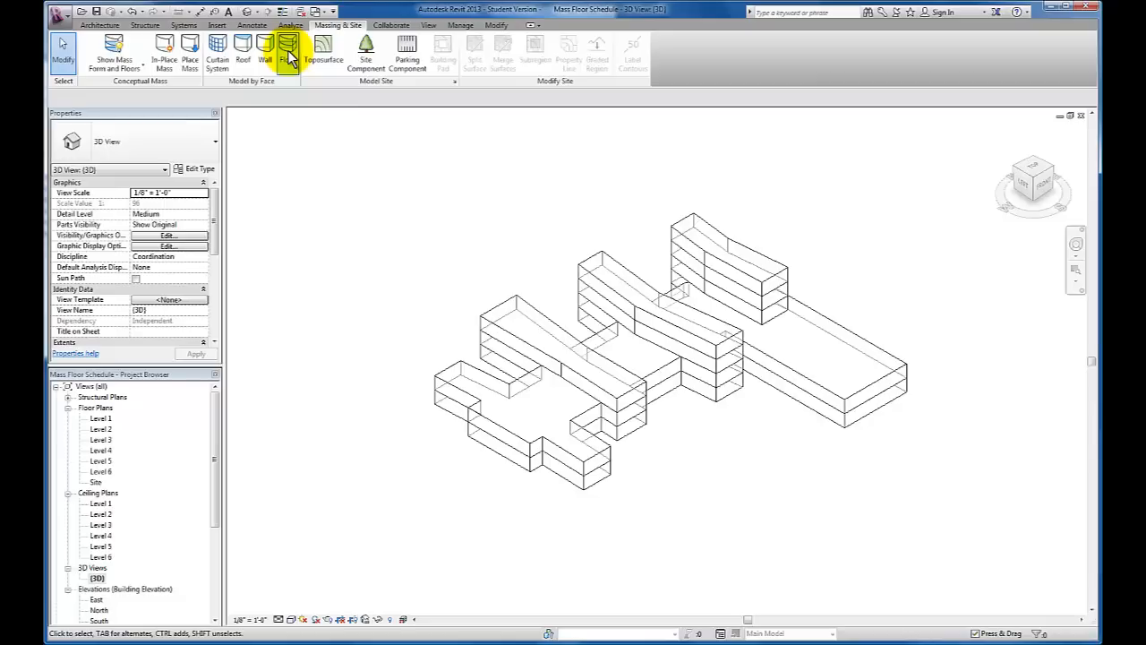
Activate Floor by Face and pick a second-level mass floor face
click(288, 54)
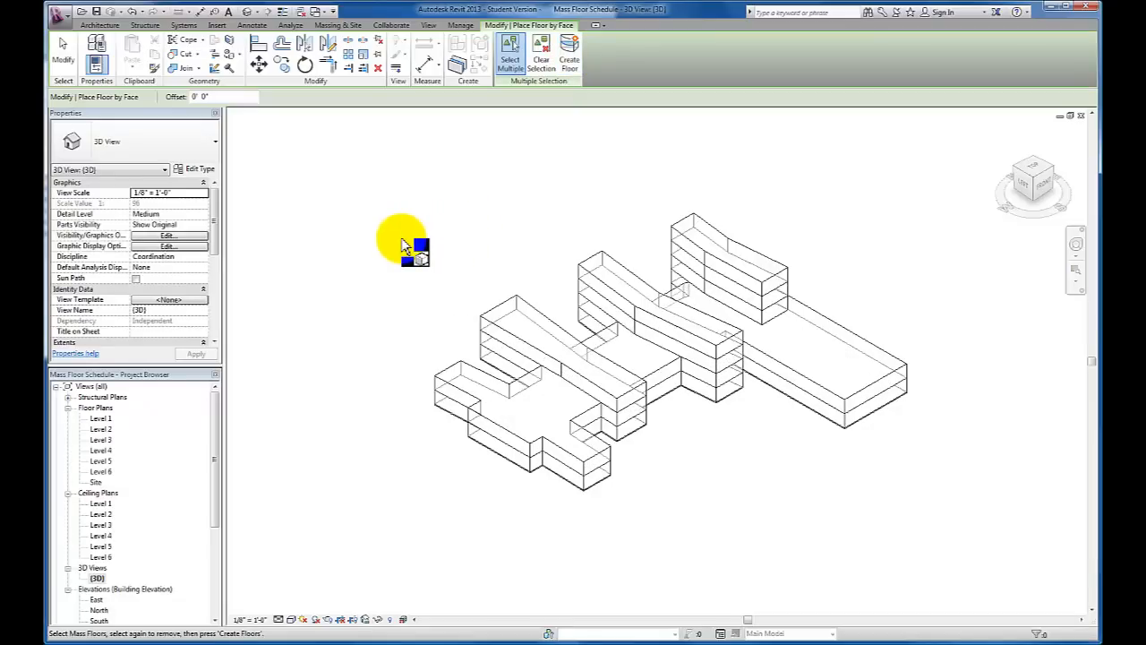
mouse_move(375, 282)
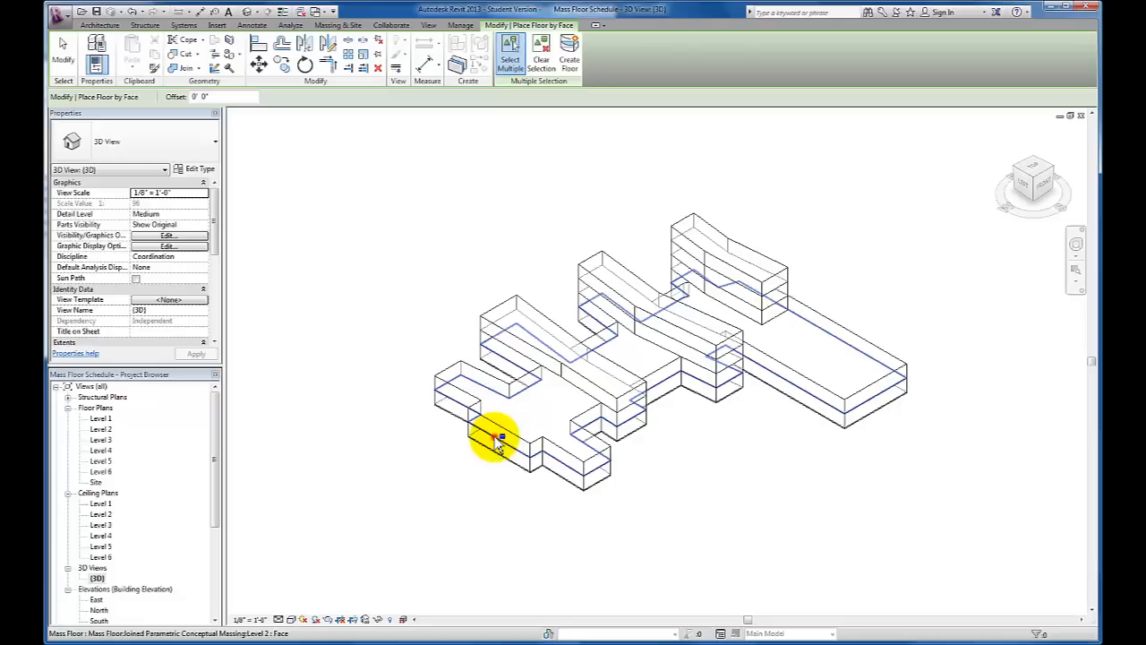
click(509, 53)
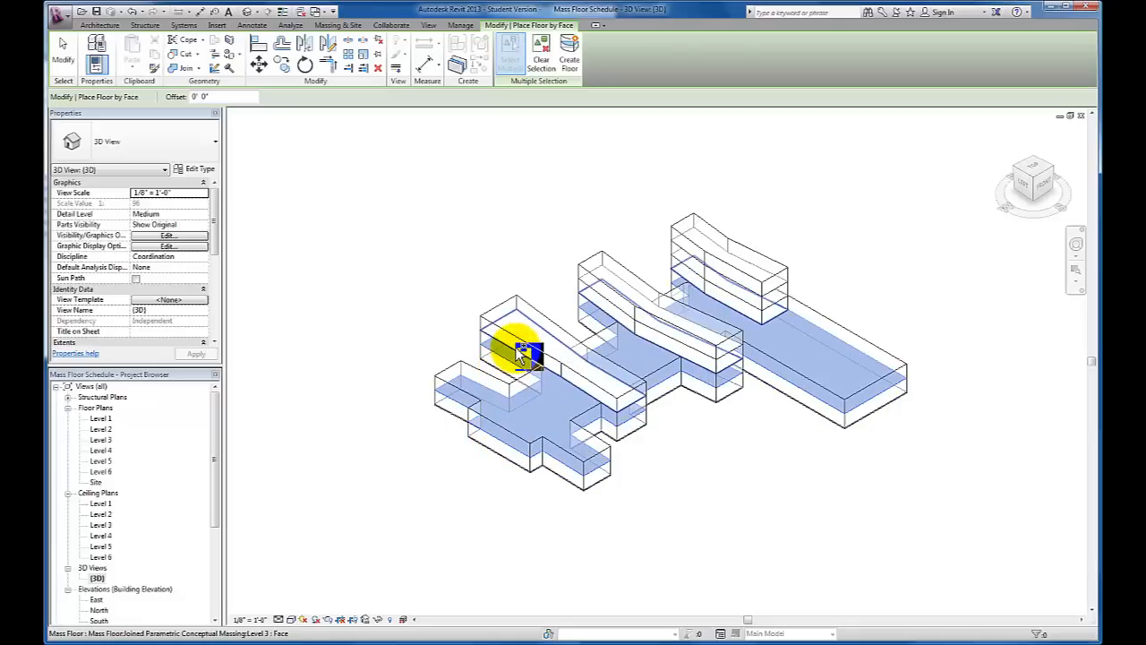
mouse_move(605, 296)
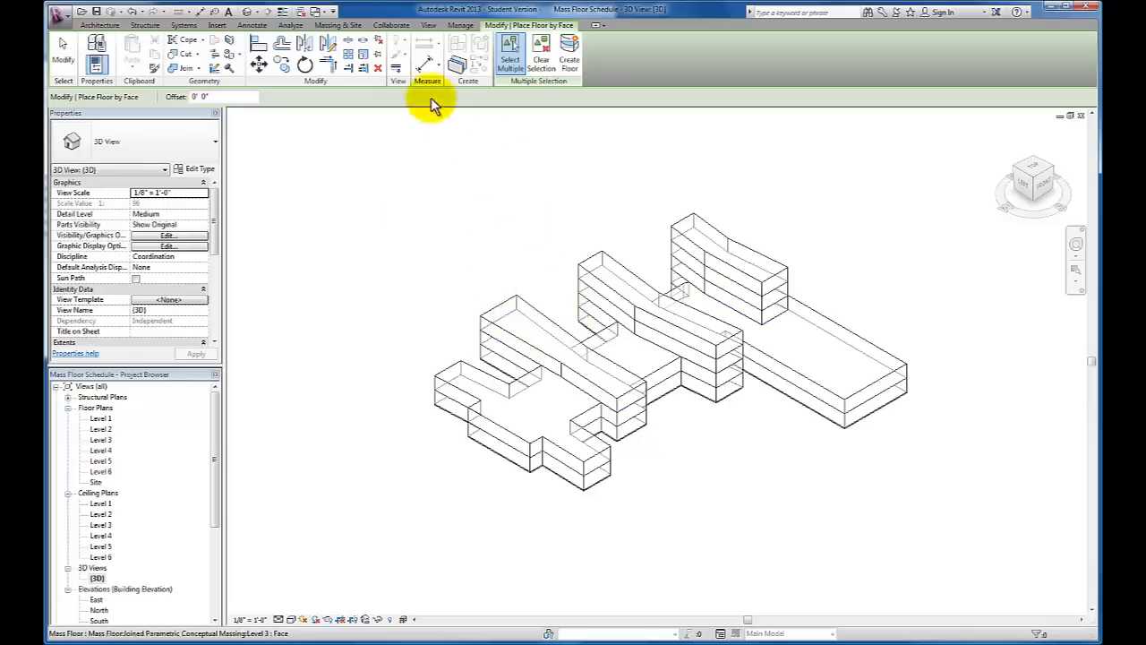
Select every mass floor face and create 3" LW Concrete on 2" Metal Deck floors
click(338, 24)
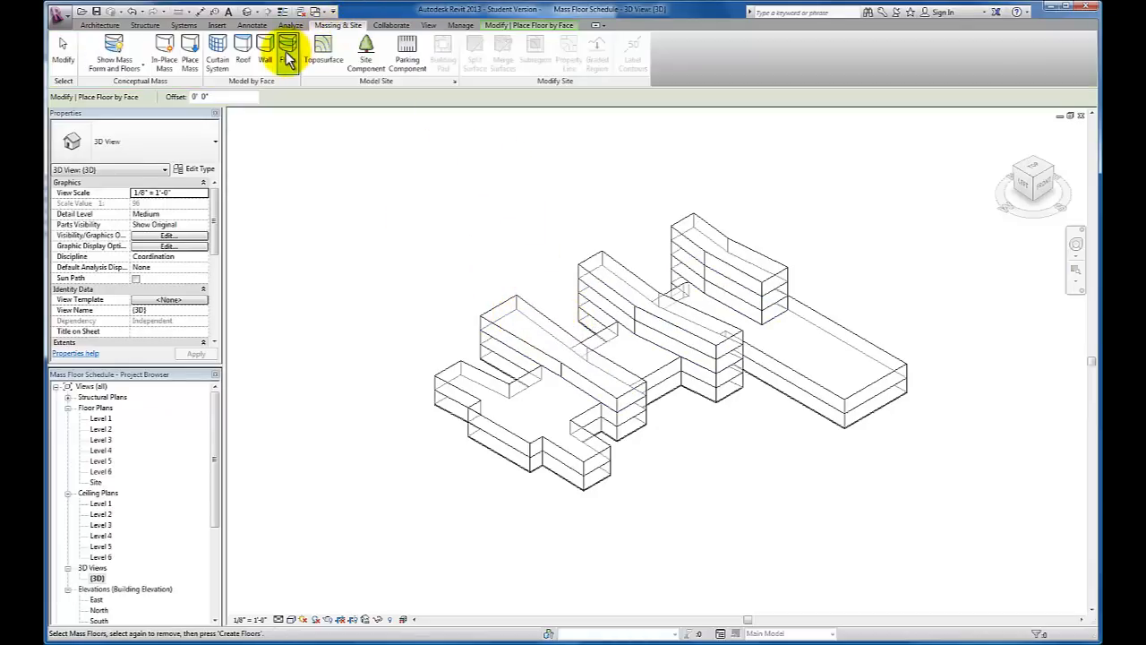
click(287, 49)
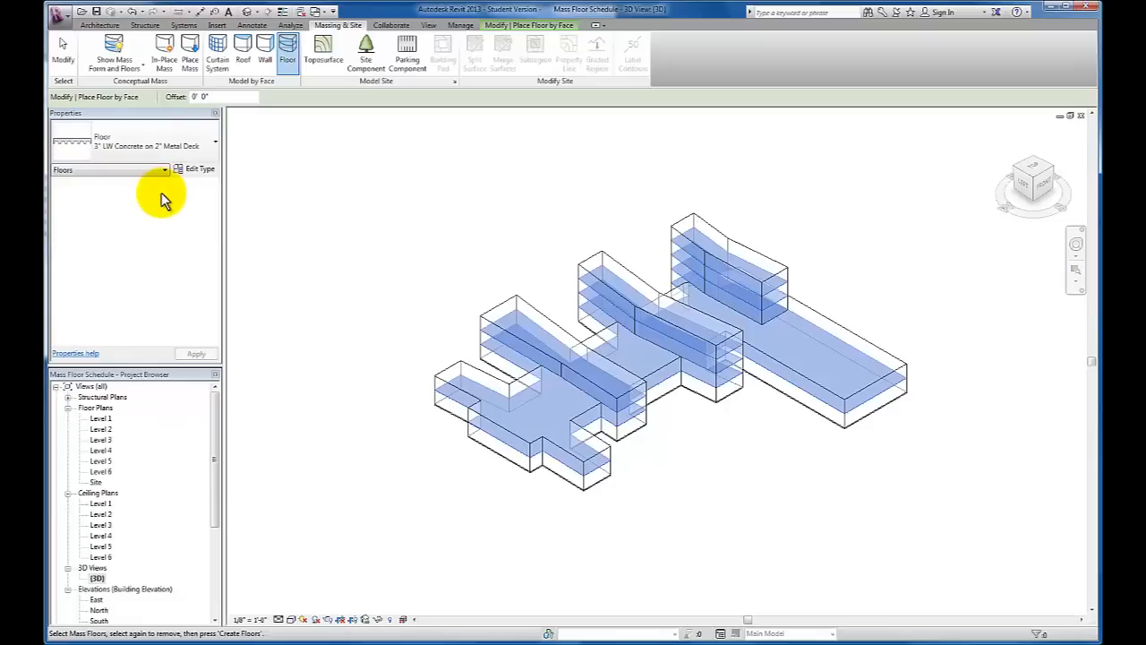
mouse_move(152, 222)
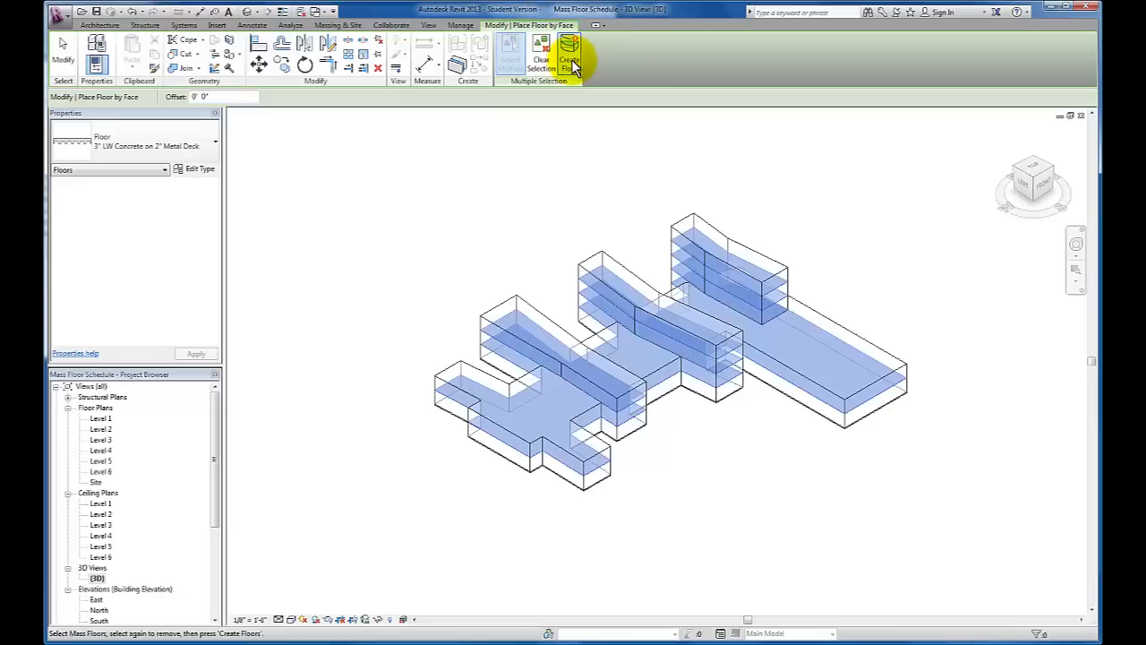
click(540, 61)
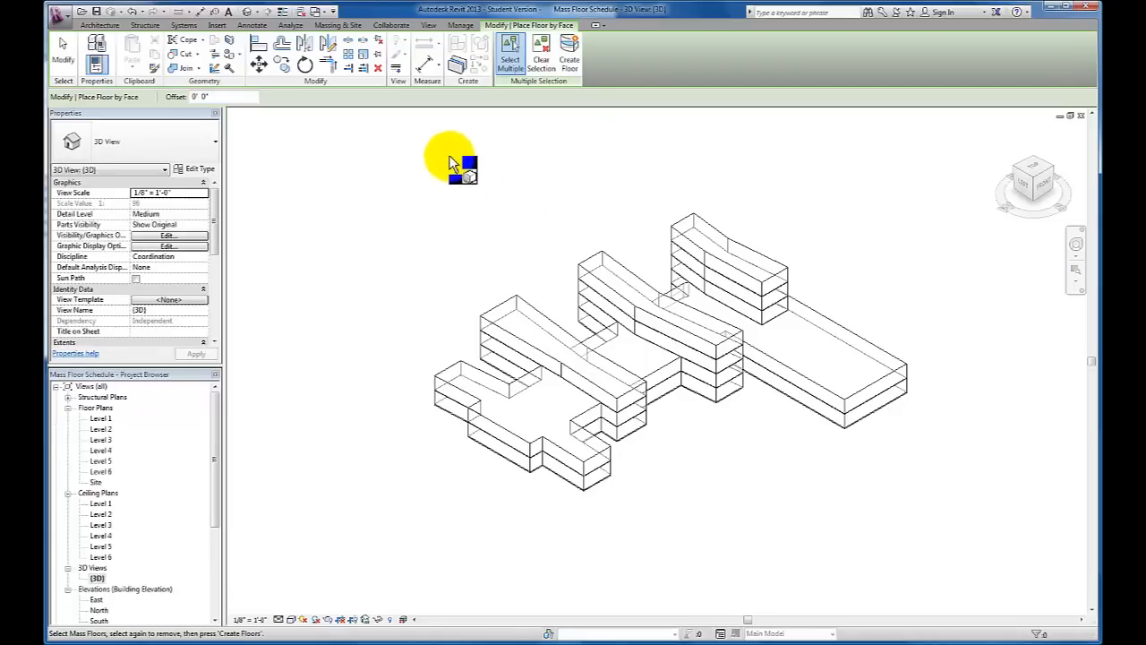
Pick the wing end face and two more long mass faces, then create 5' x 10' curtain systems
click(336, 24)
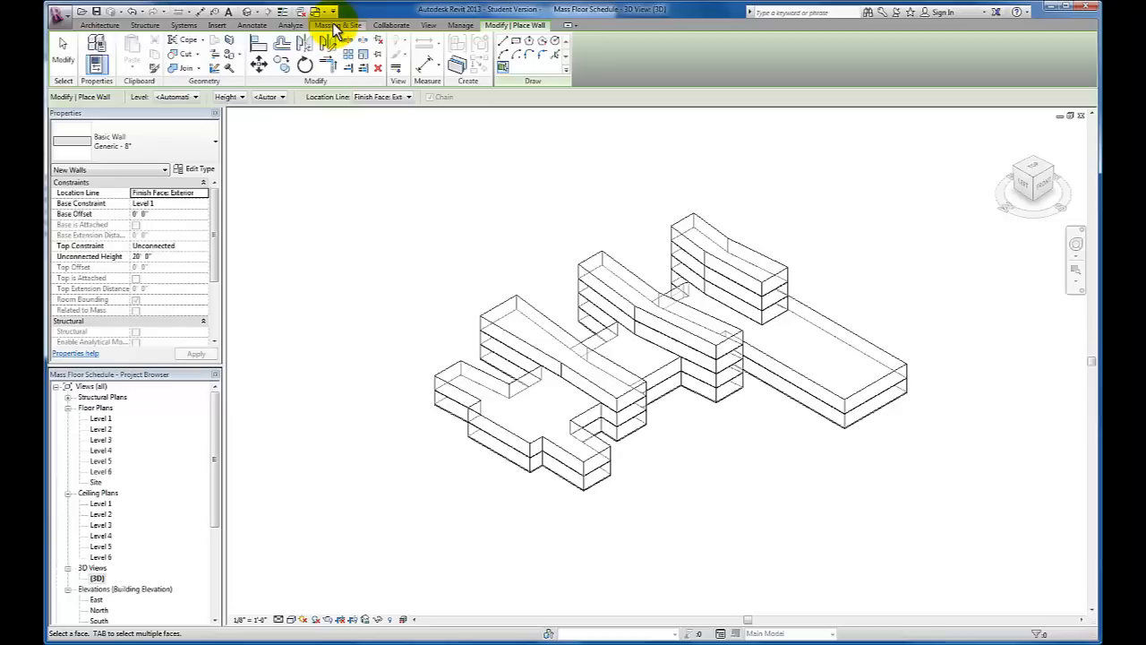
click(338, 24)
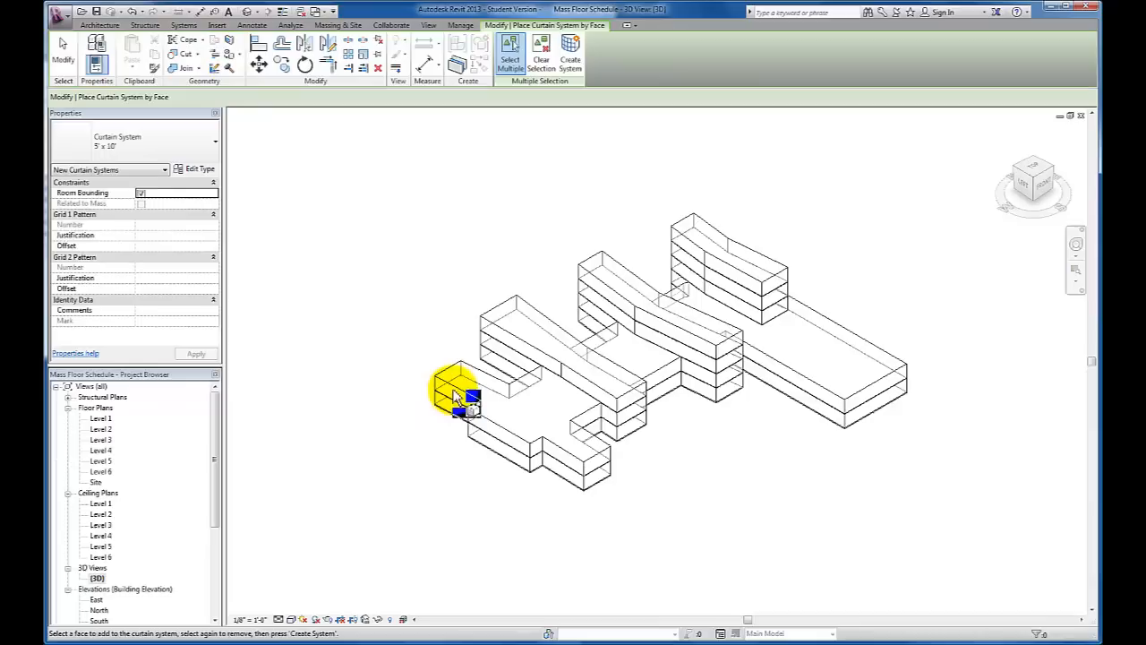
click(462, 399)
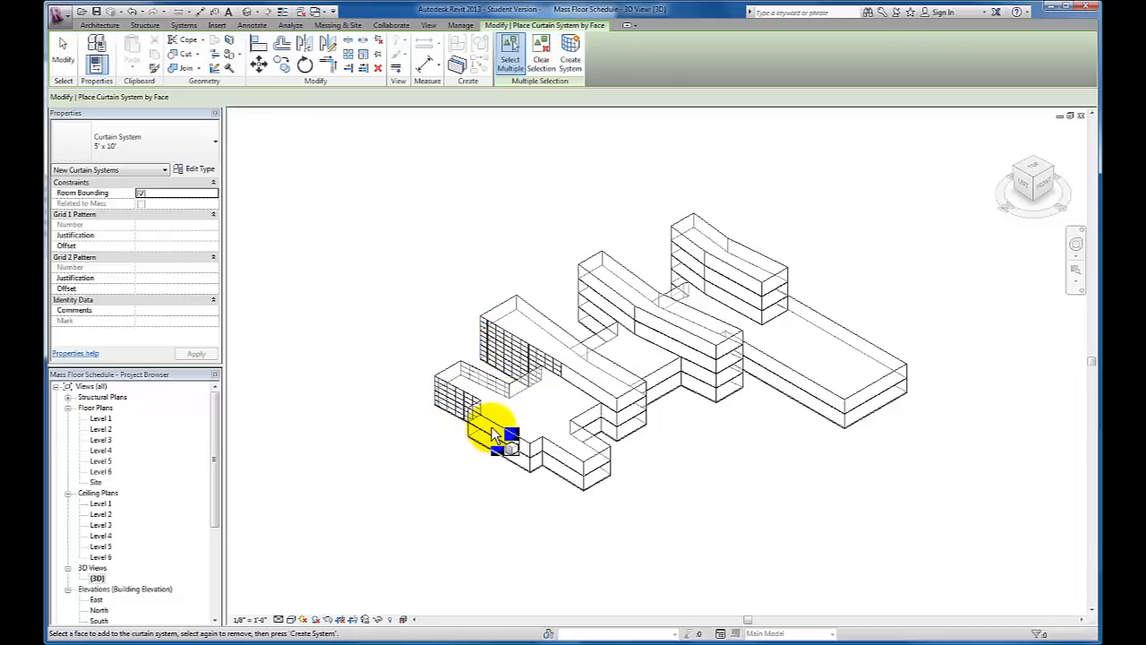
click(501, 435)
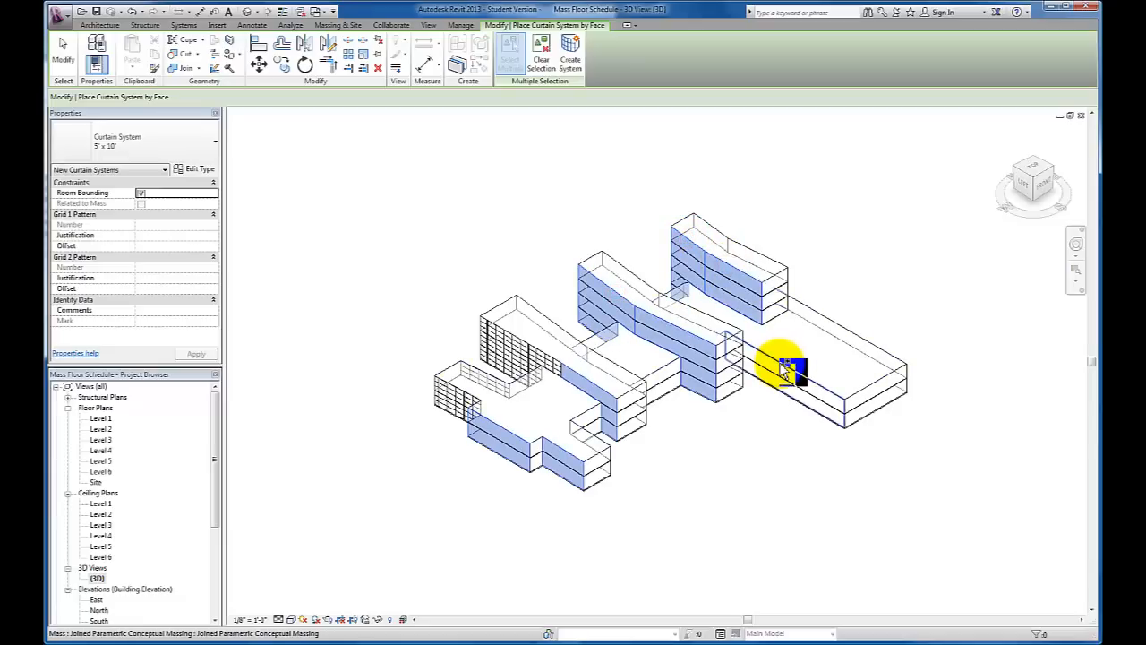
click(717, 371)
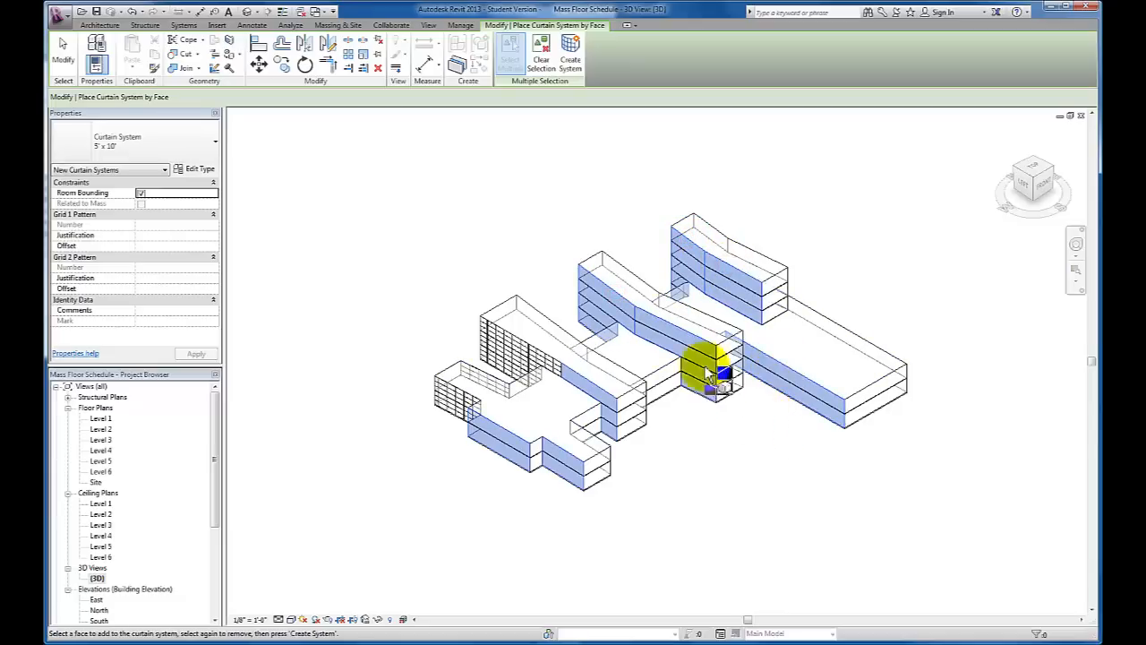
click(571, 54)
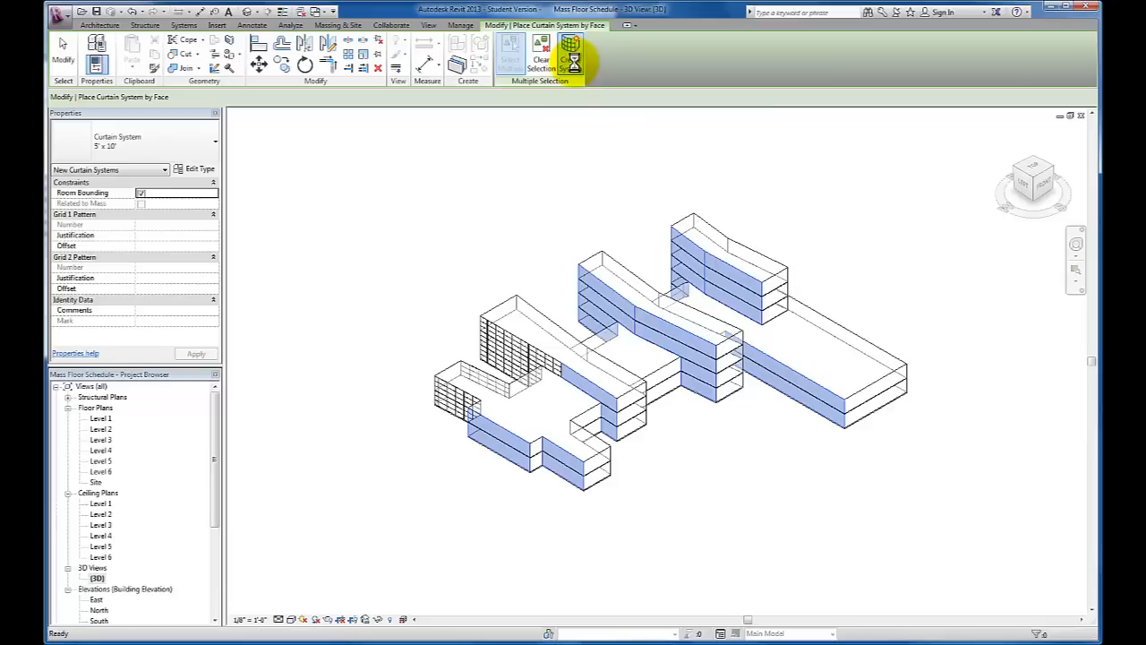
click(571, 54)
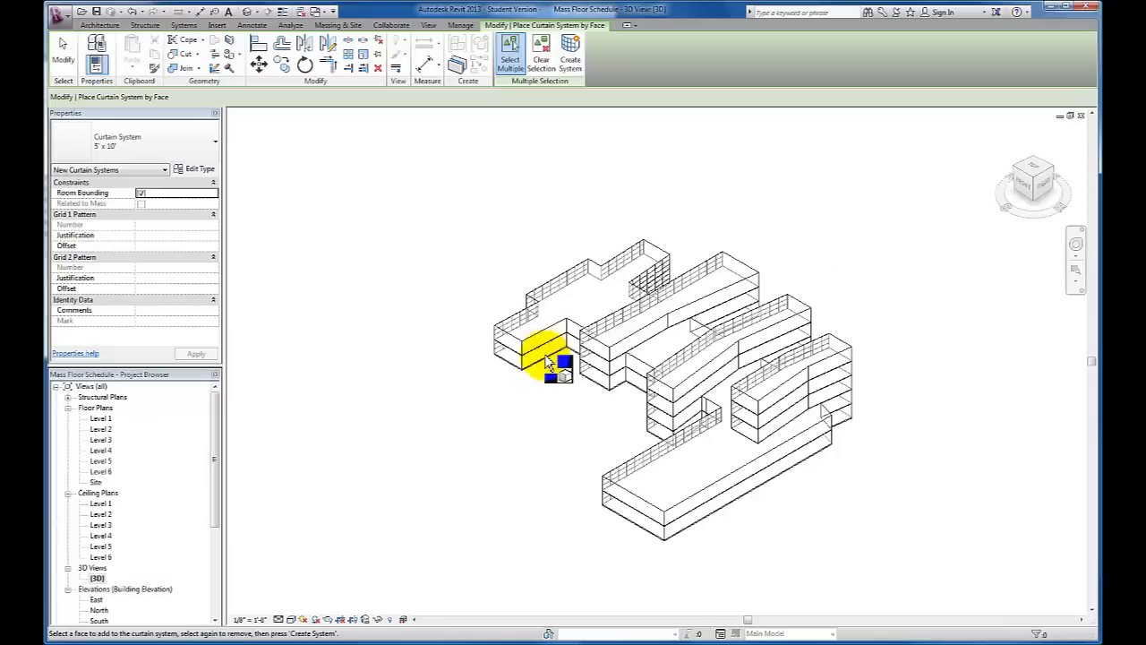
Add curtain systems to the long faces on the opposite sides of the wings
click(571, 54)
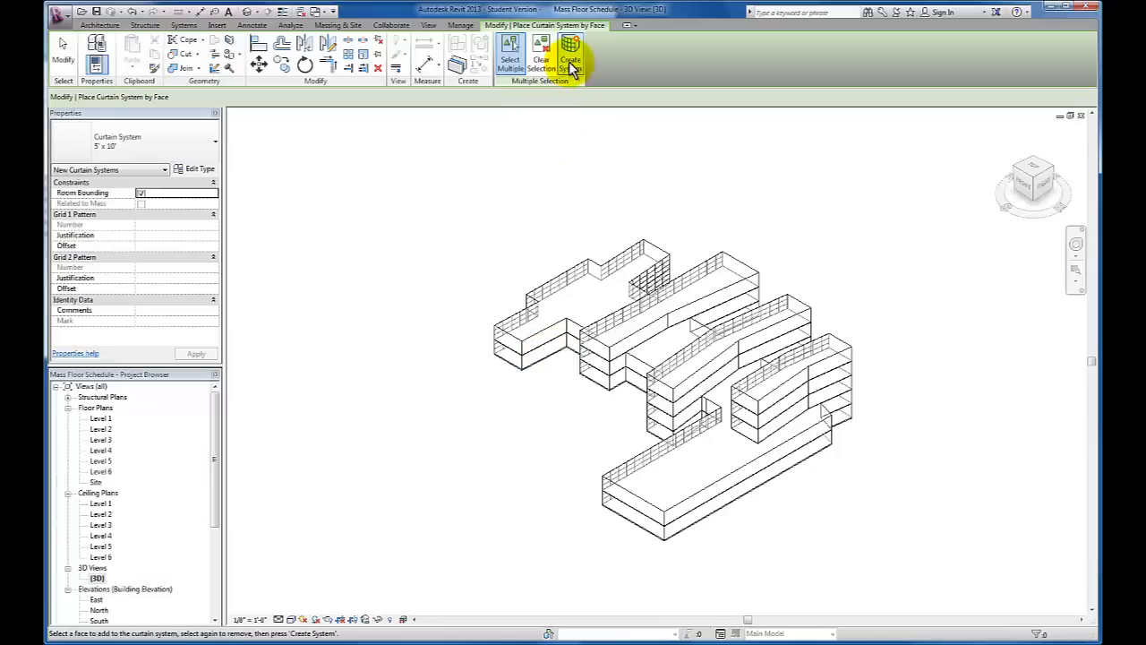
click(338, 24)
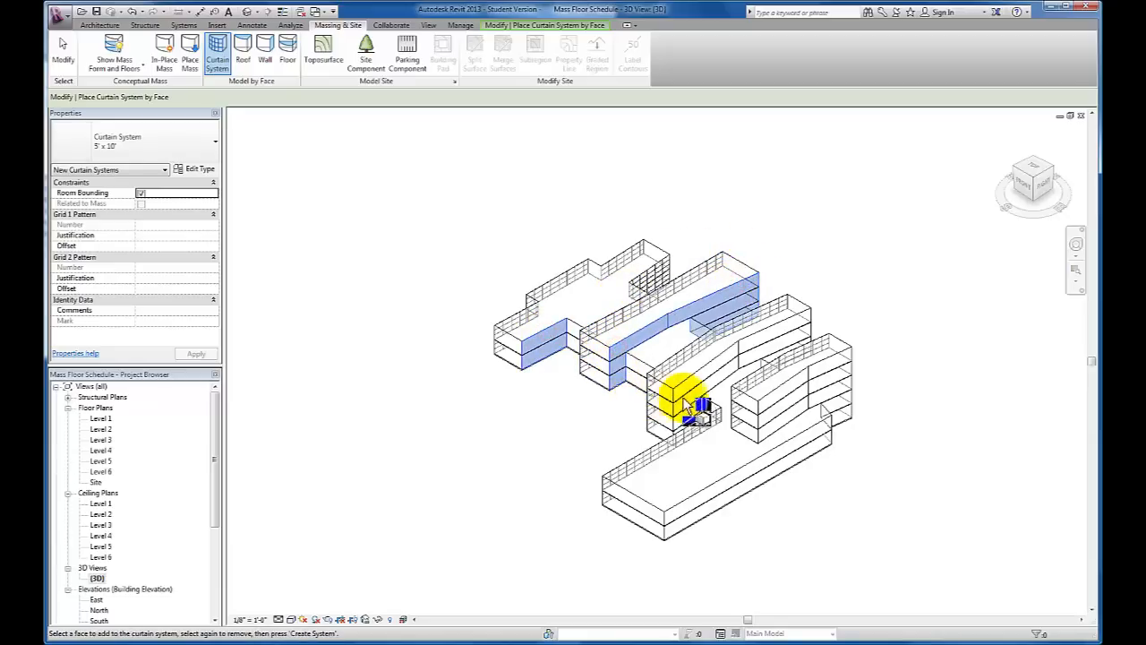
click(788, 331)
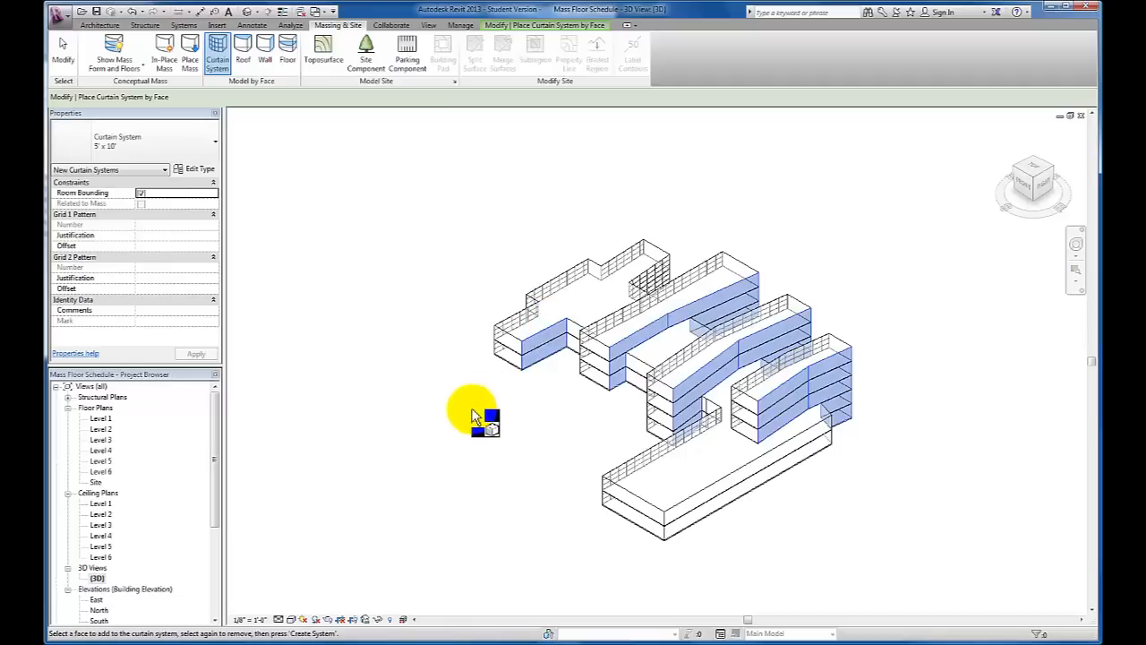
mouse_move(430, 147)
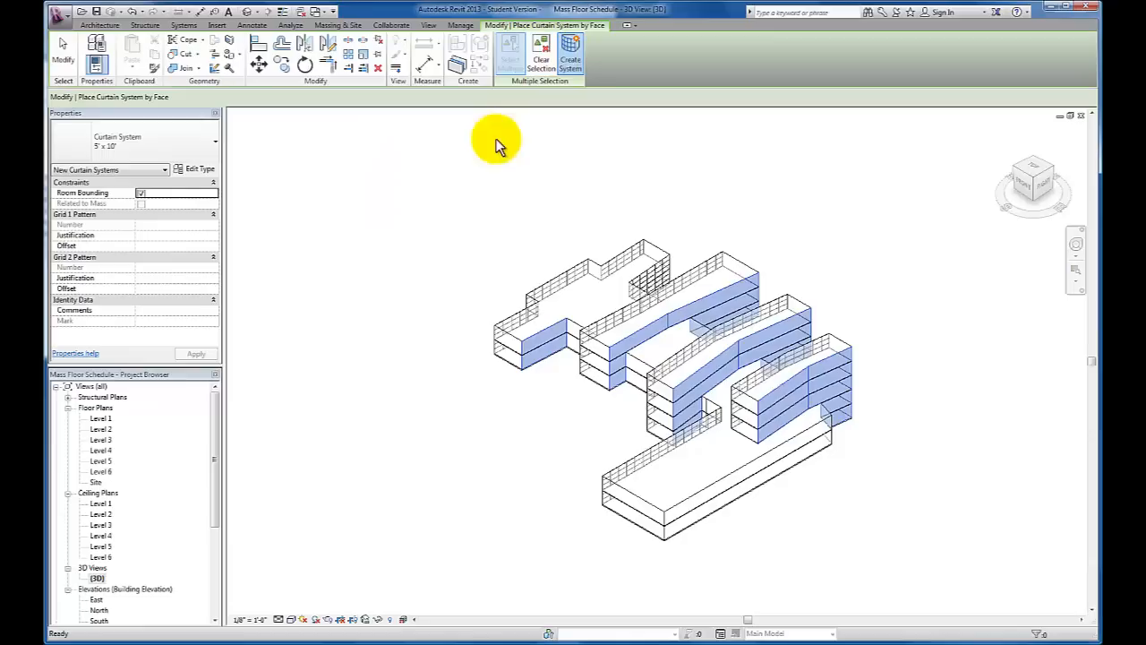
click(509, 52)
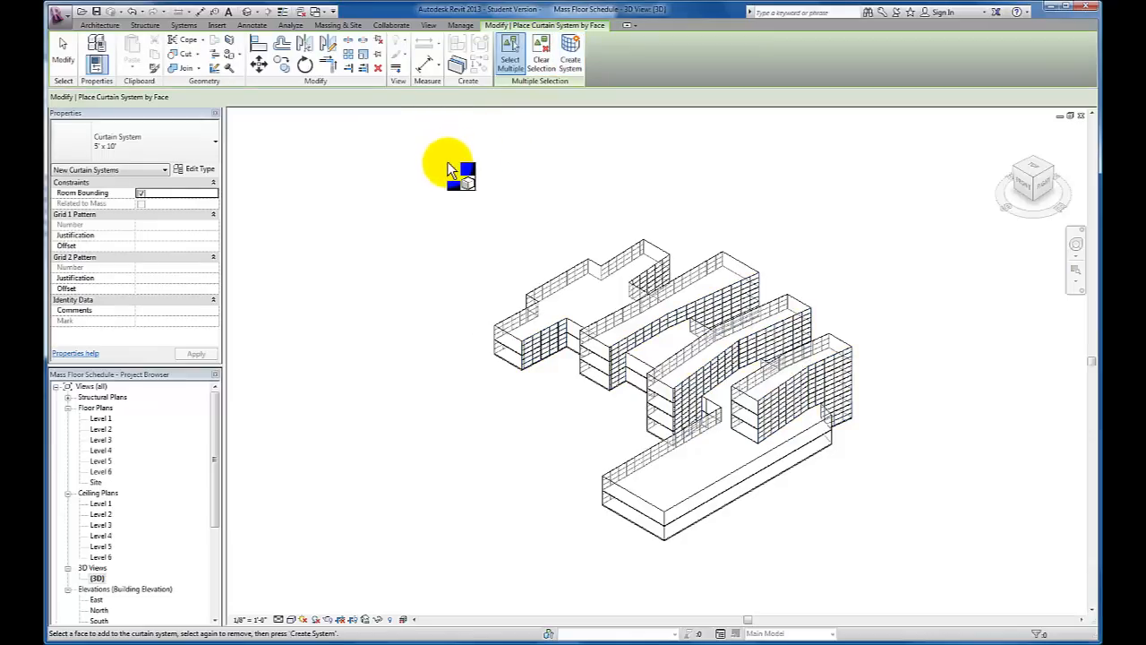
Place Basic Wall Exterior - Brick on Mtl. Stud walls on the remaining solid mass faces
click(336, 24)
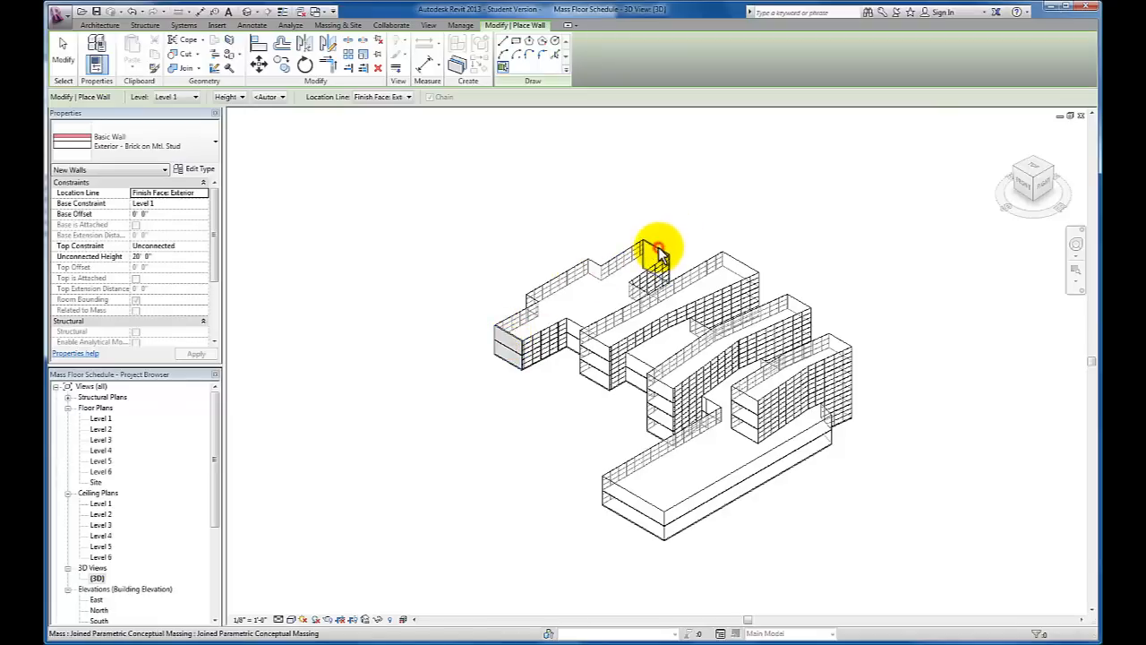
mouse_move(602, 340)
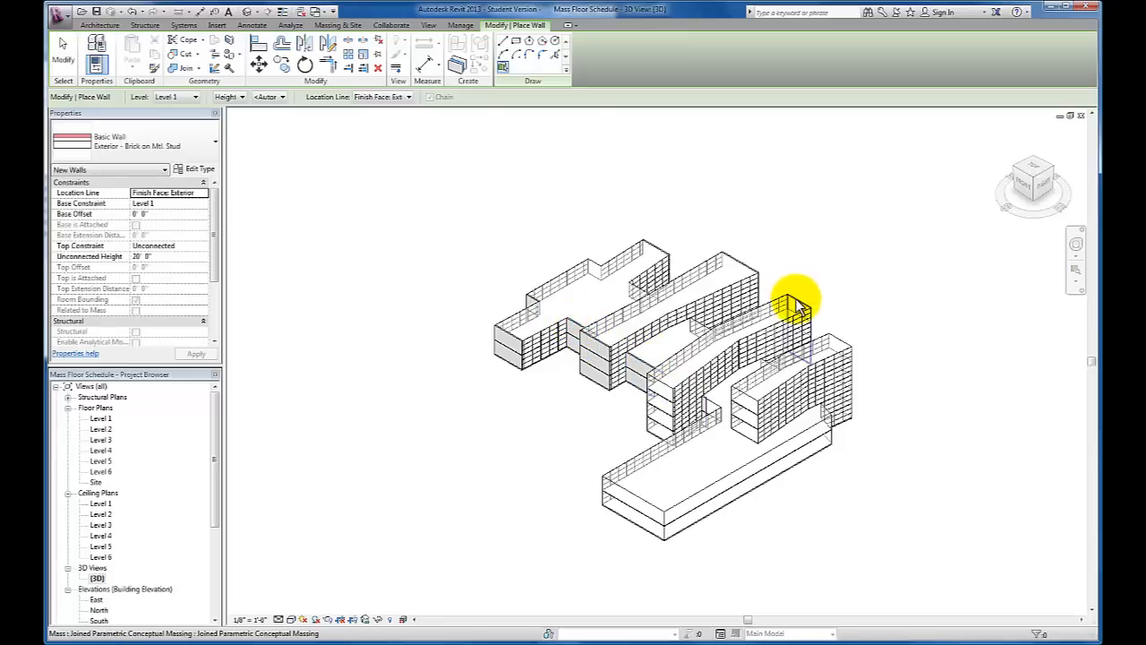
mouse_move(658, 389)
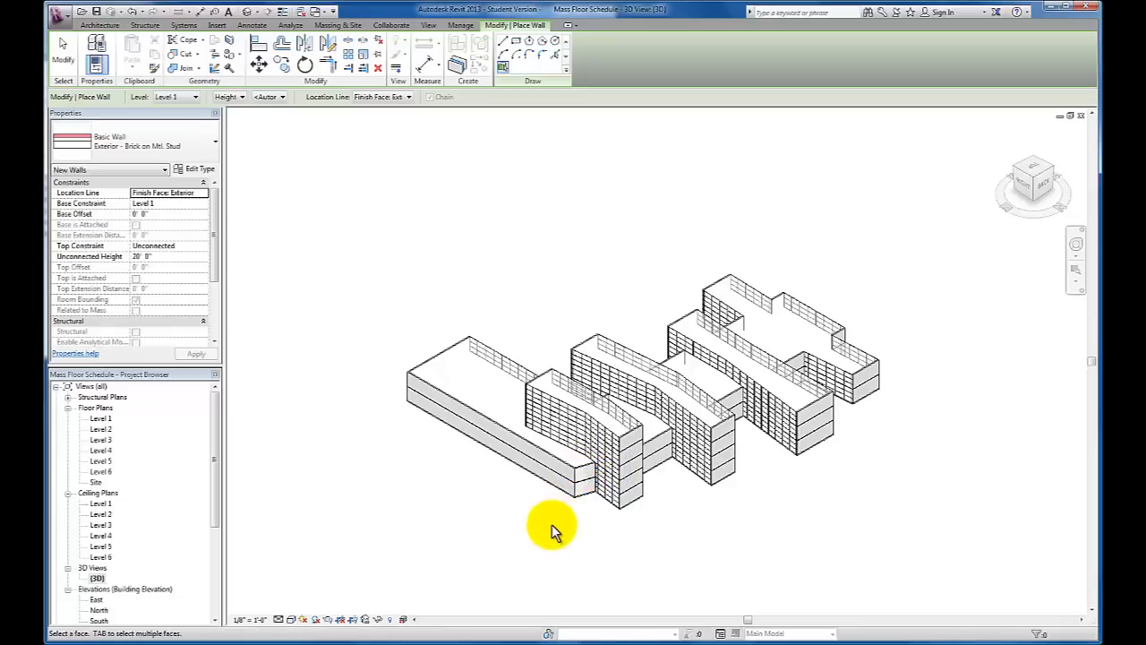
click(338, 24)
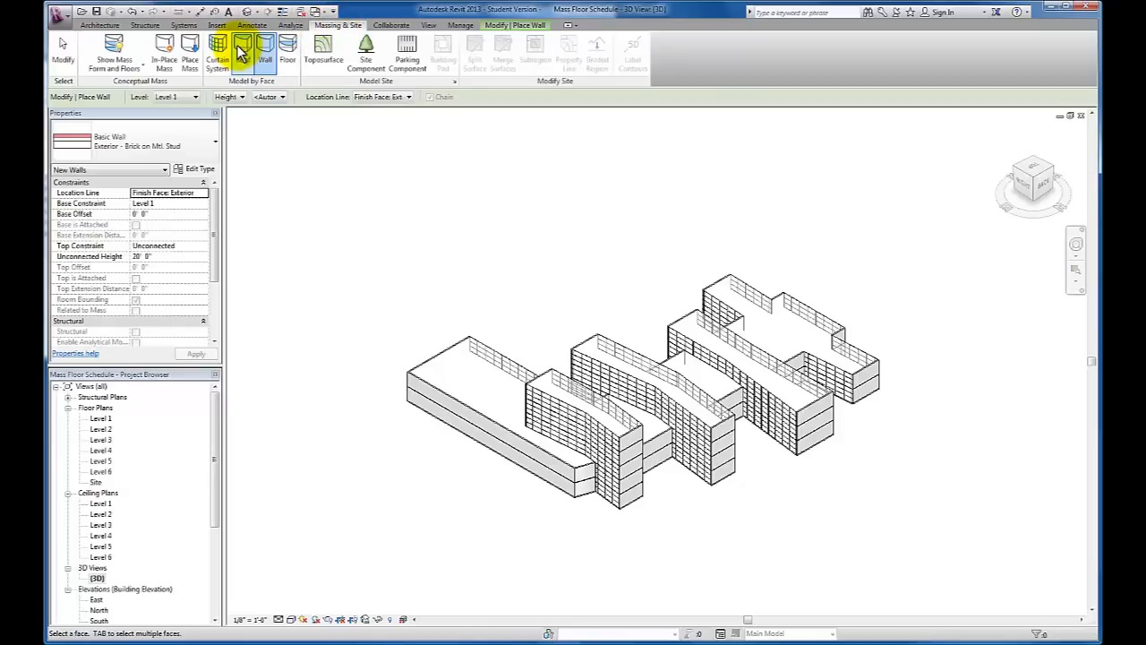
Start Roof by Face with Steel Truss - Insulation on Metal Deck - EPDM and pick a top face
click(287, 52)
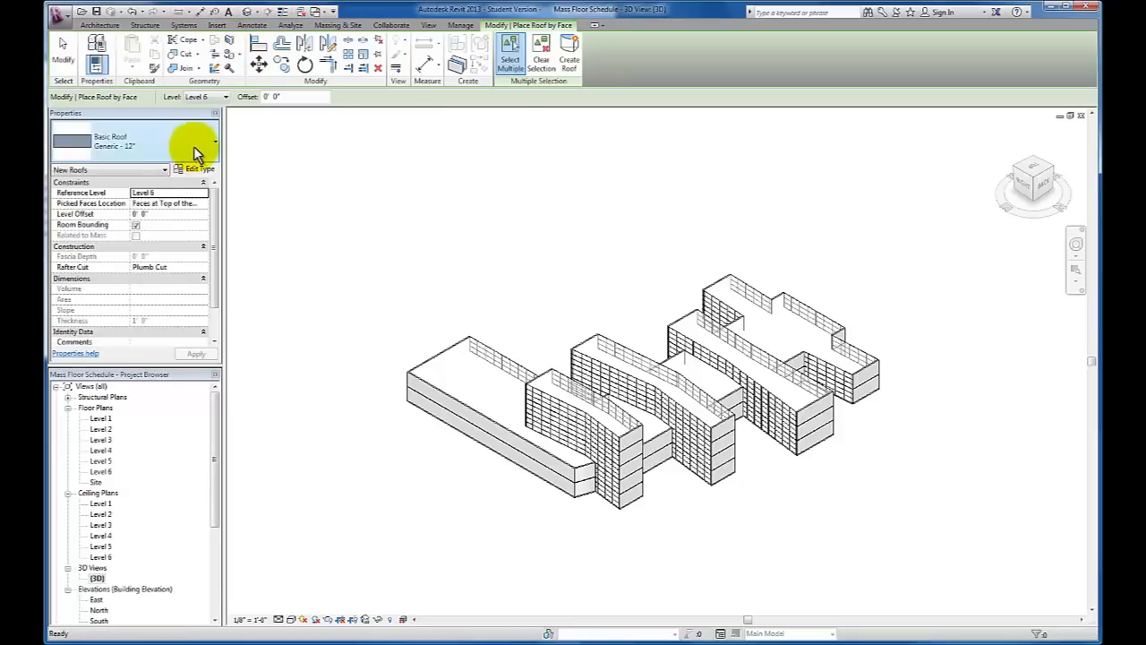
click(215, 144)
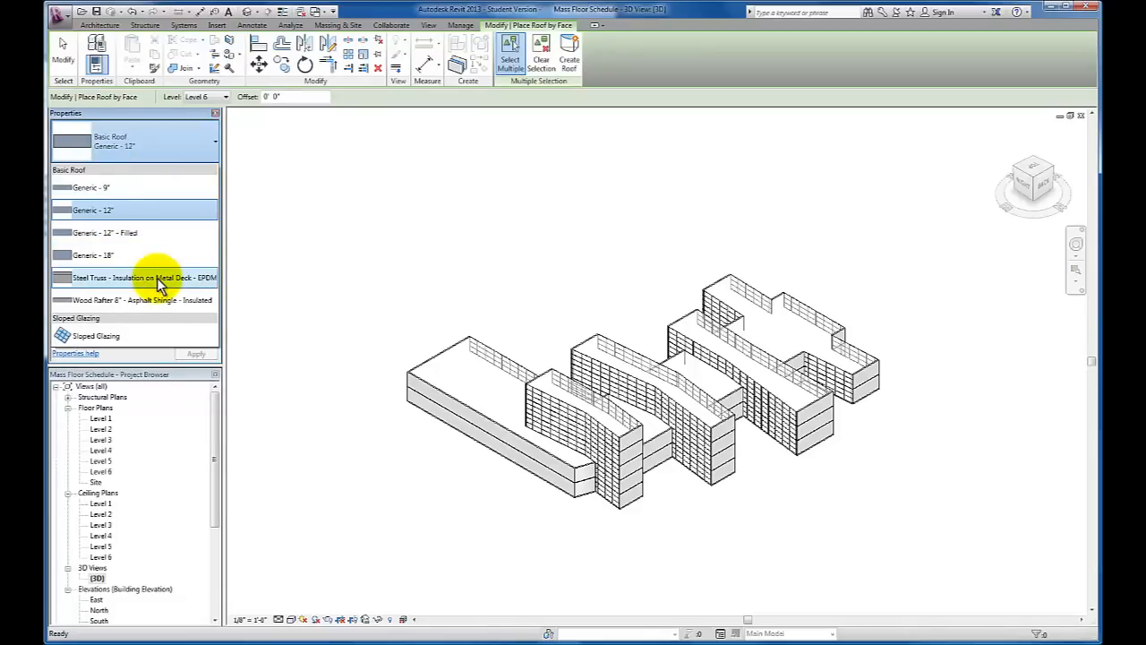
click(144, 277)
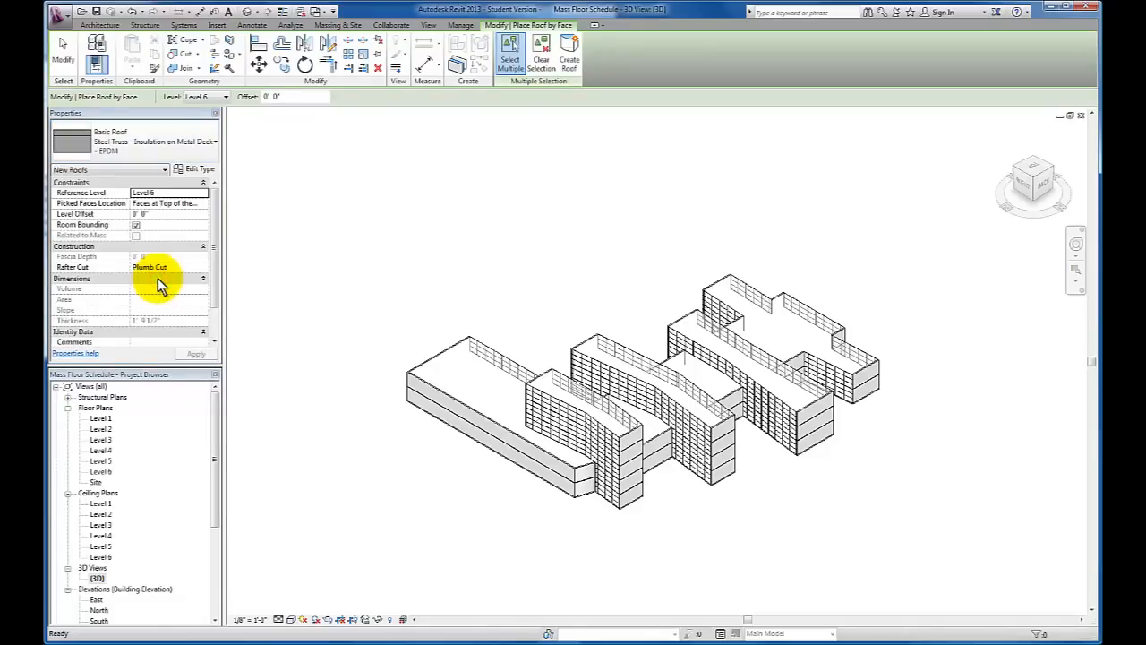
click(488, 349)
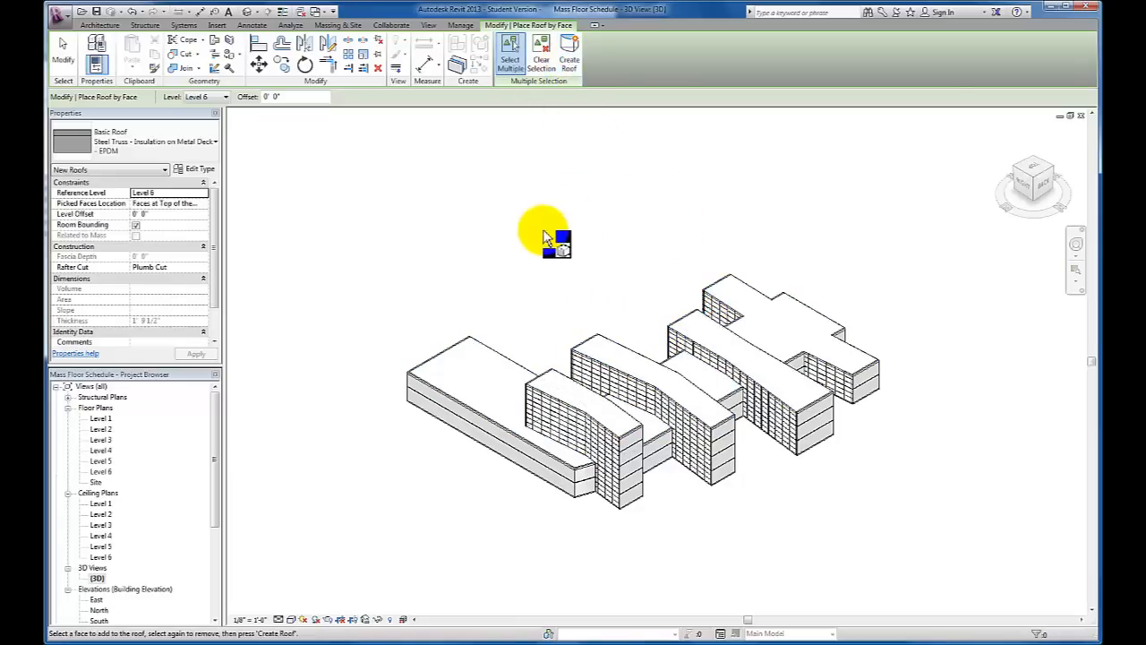
mouse_move(990, 162)
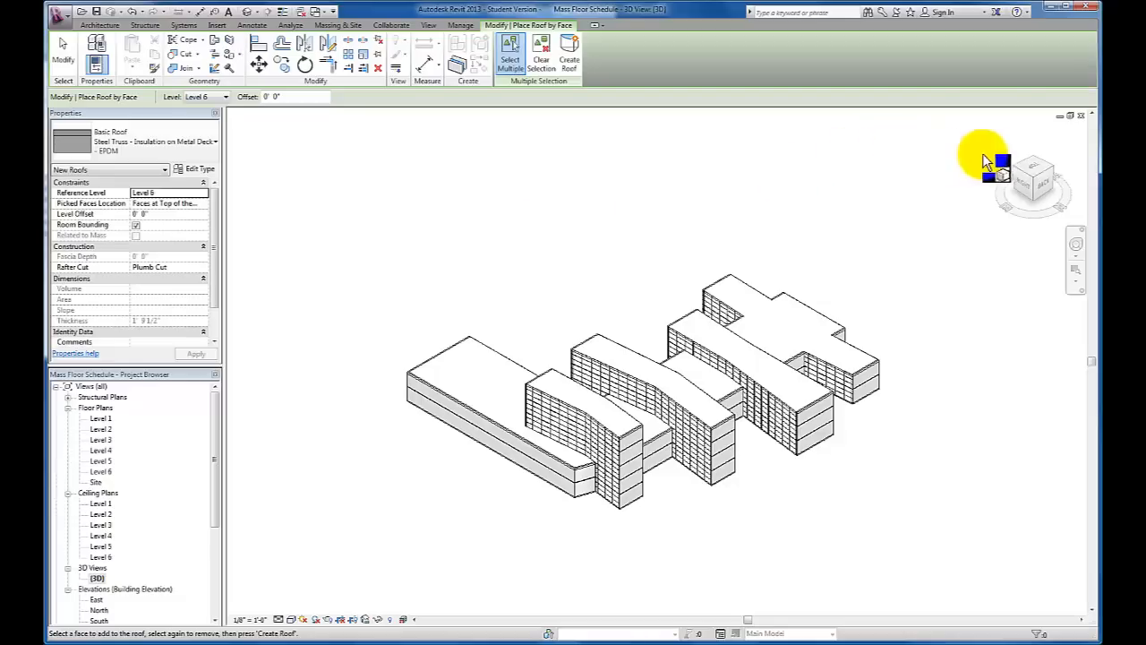